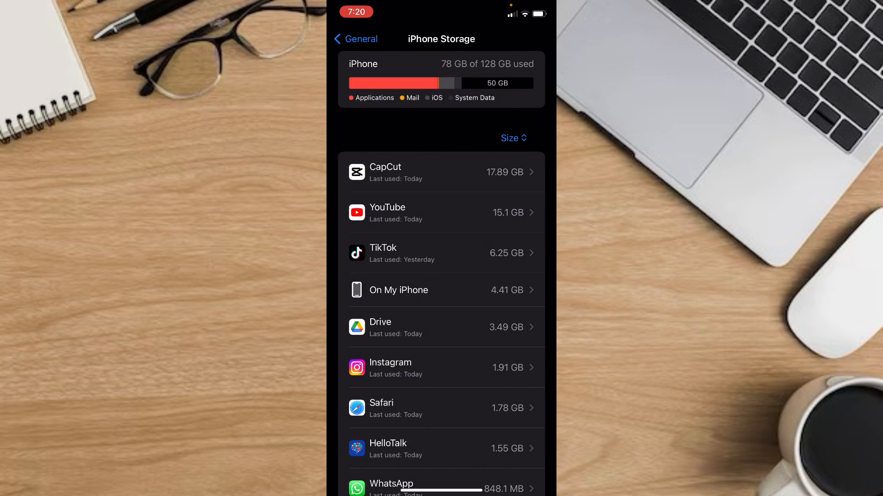
Step: Scroll the iPhone Storage app list to Facebook and show its storage details
{"action": "scroll", "scroll_direction": "down", "scroll_amount": 3}
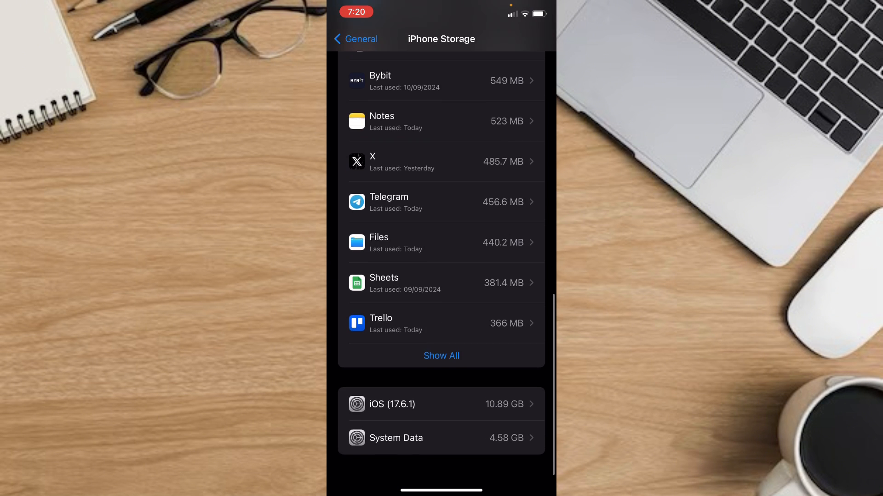
{"action": "scroll", "scroll_direction": "down", "scroll_amount": 3}
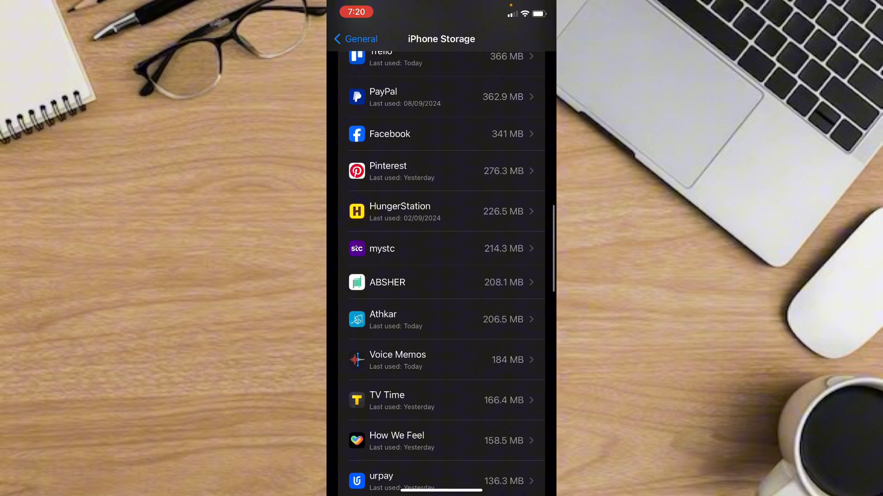
{"action": "left_click", "coordinate": [444, 134]}
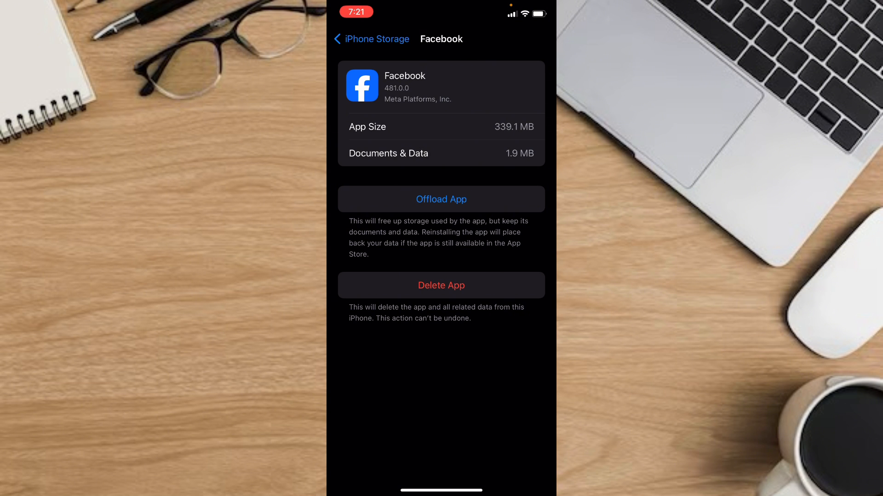
Step: Offload the Facebook app, keeping its 1.9 MB of documents and data, and confirm
{"action": "left_click", "coordinate": [441, 199]}
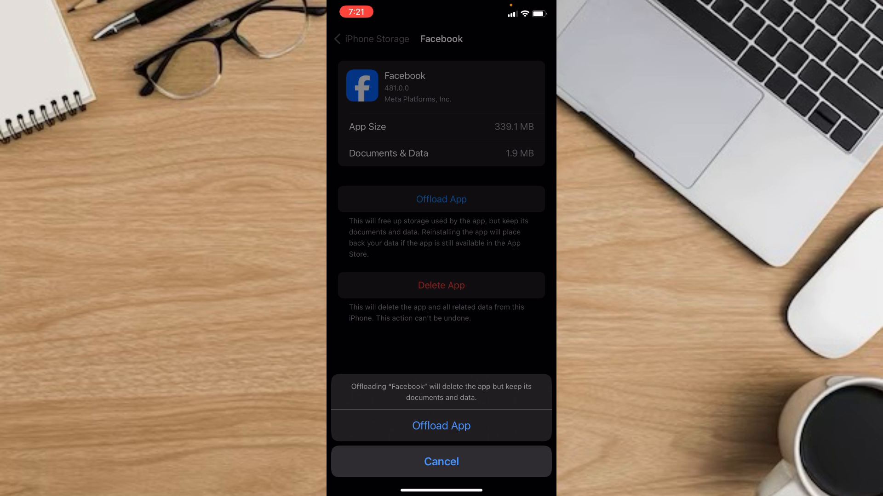
{"action": "left_click", "coordinate": [440, 425]}
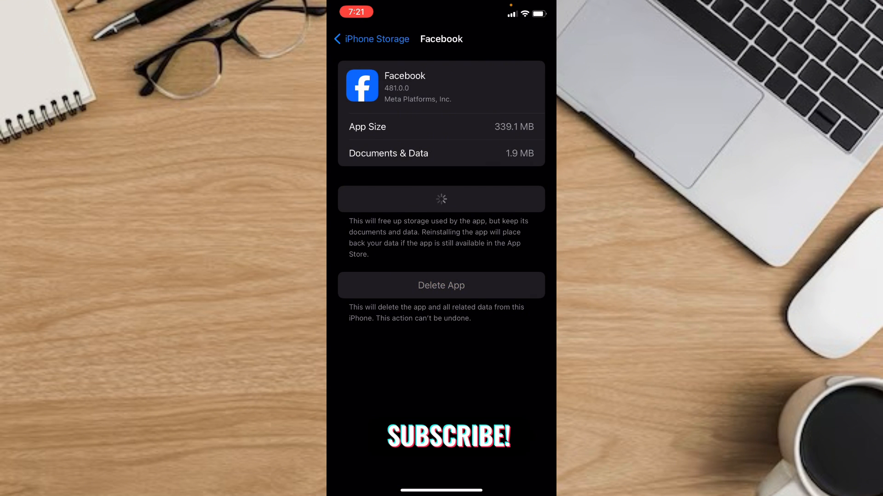